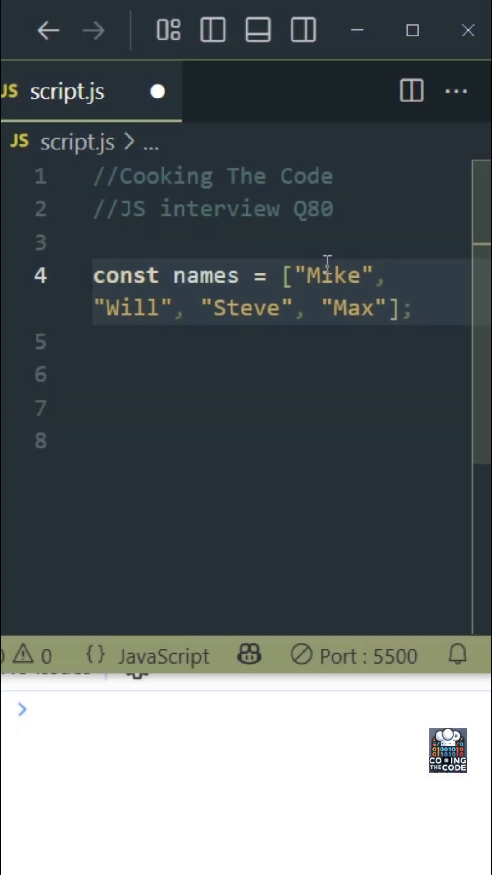
{"action": "type", "text": "const result ="}
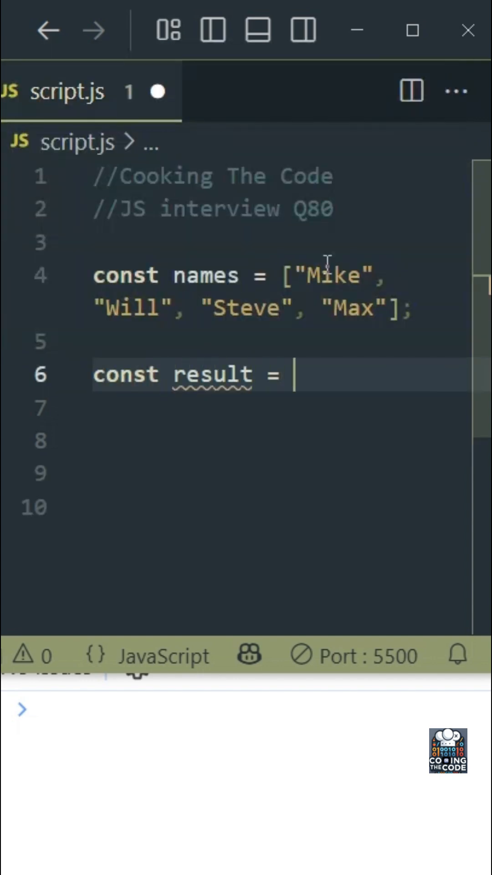
{"action": "type", "text": "na"}
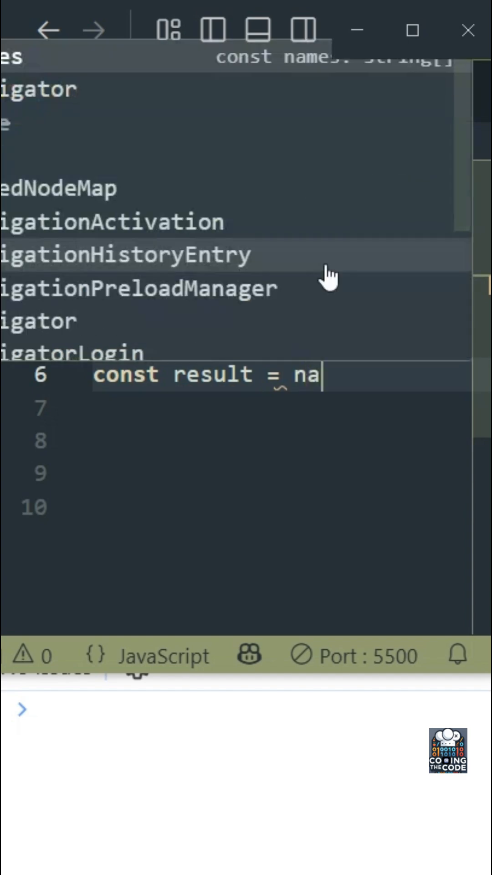
{"action": "type", "text": "mes.filte"}
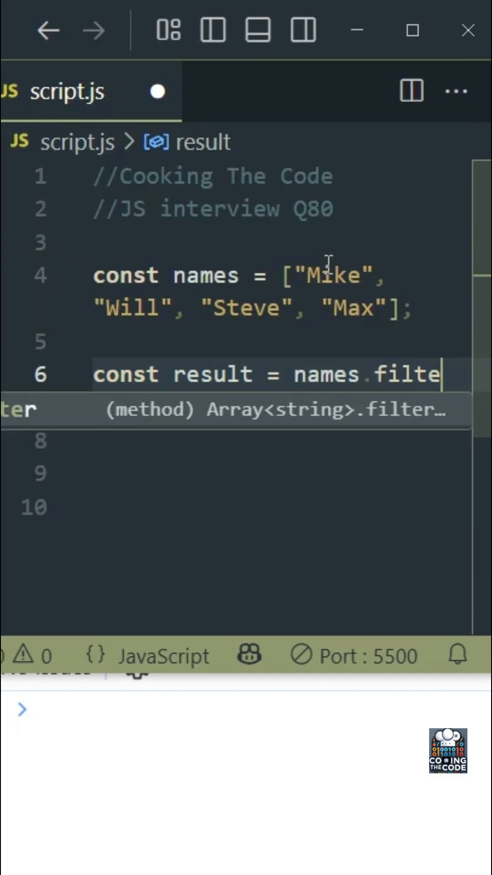
{"action": "type", "text": "r("}
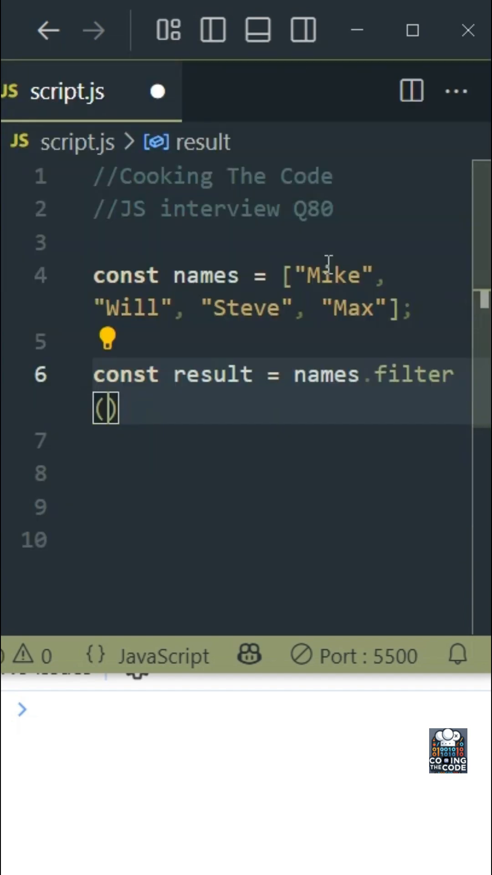
{"action": "type", "text": "name => nam"}
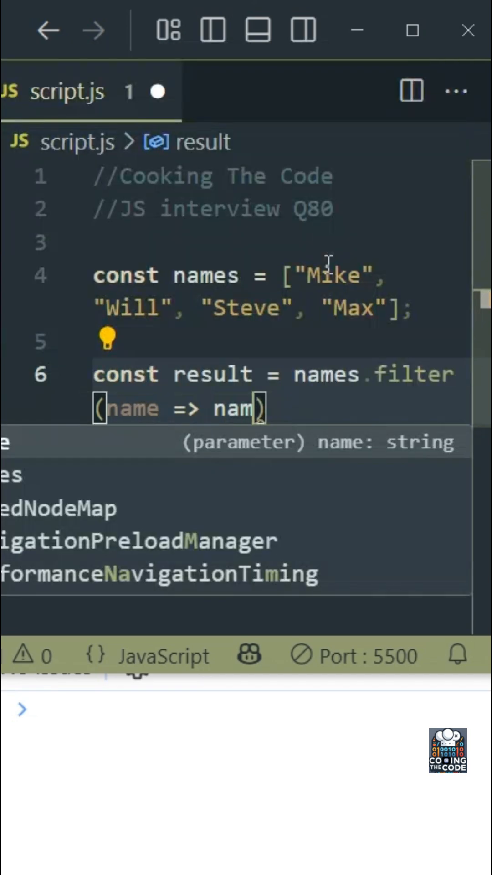
{"action": "type", "text": ".startsWith(\"M"}
{"action": "left_click", "coordinate": [283, 290]}
{"action": "type", "text": ", \"ma"}
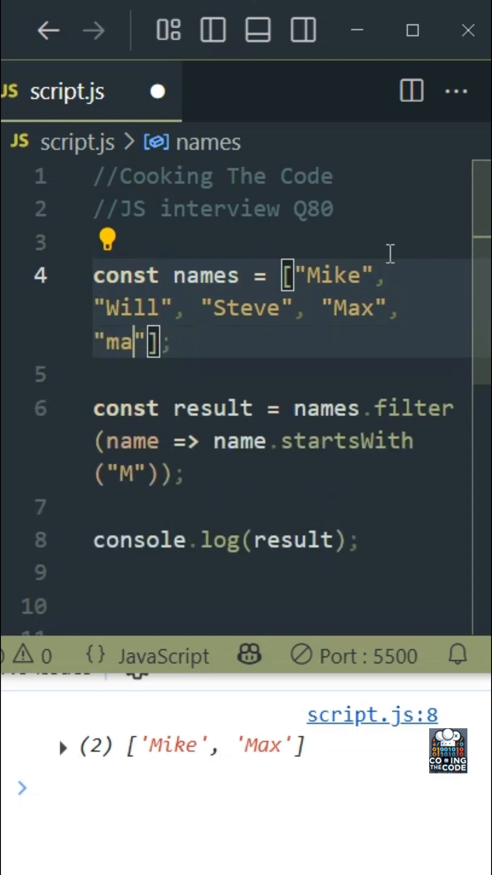
{"action": "type", "text": "rtin"}
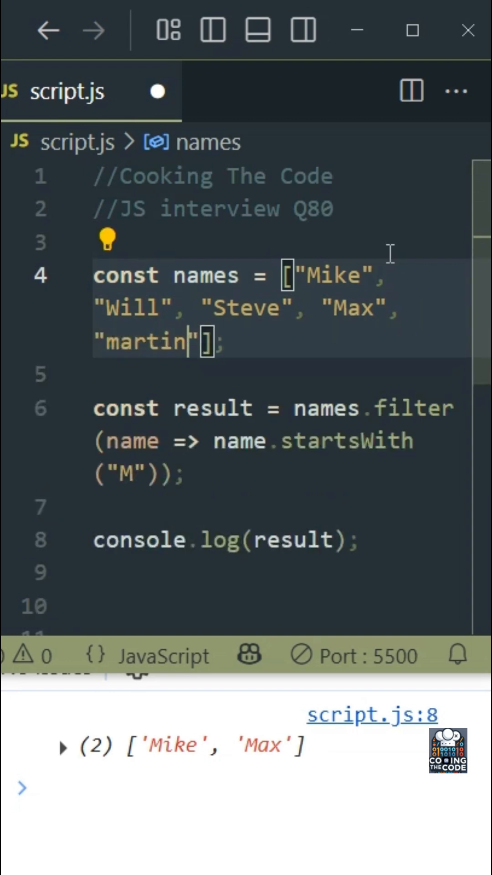